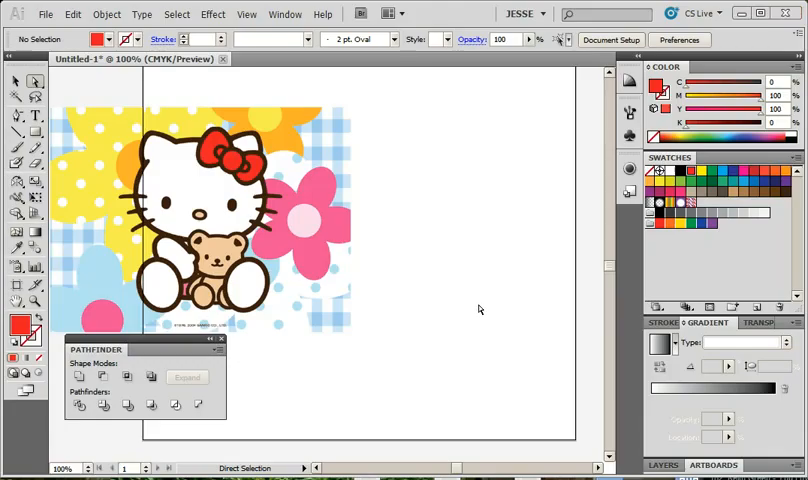
Step: Select the placed Hello Kitty reference image and pick the Ellipse Tool
click(200, 215)
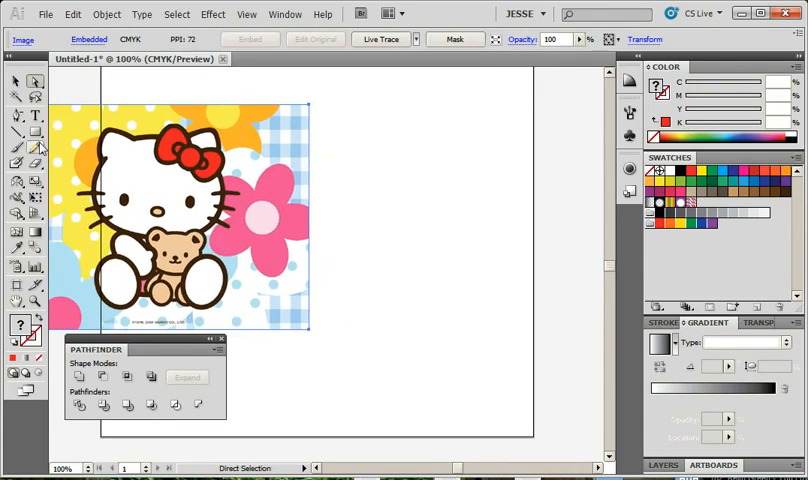
click(17, 133)
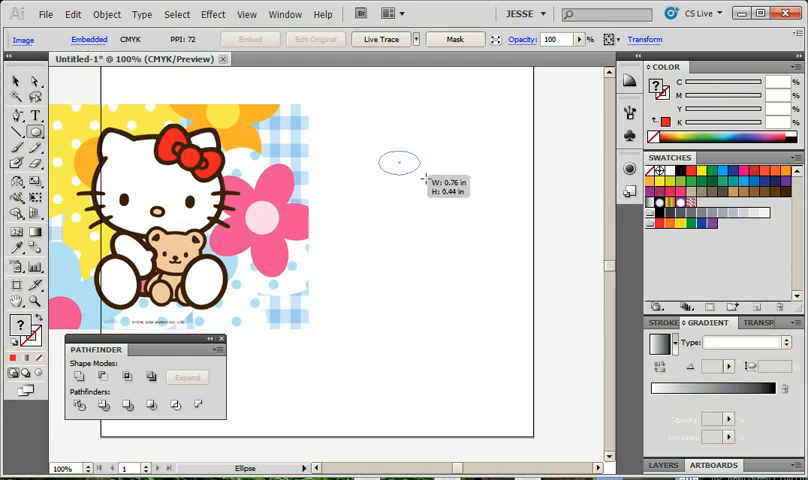
Step: Draw a large head oval, about 2.5 by 1.97 inches, right of the reference
drag(400, 162, 480, 244)
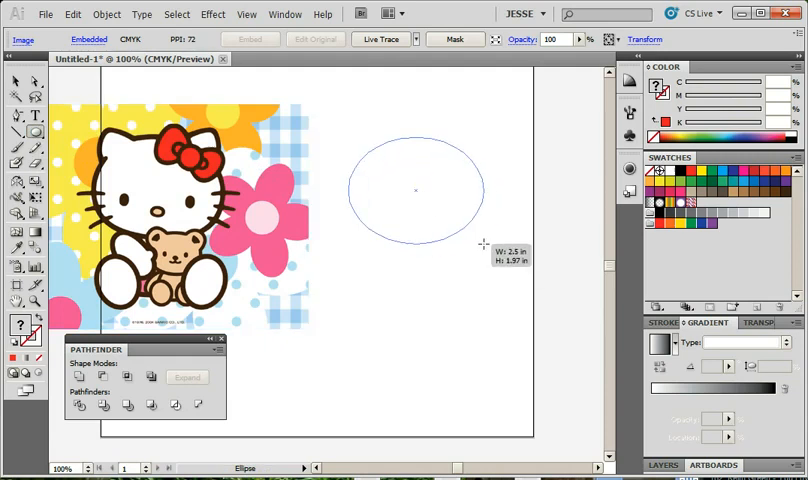
drag(415, 190, 155, 190)
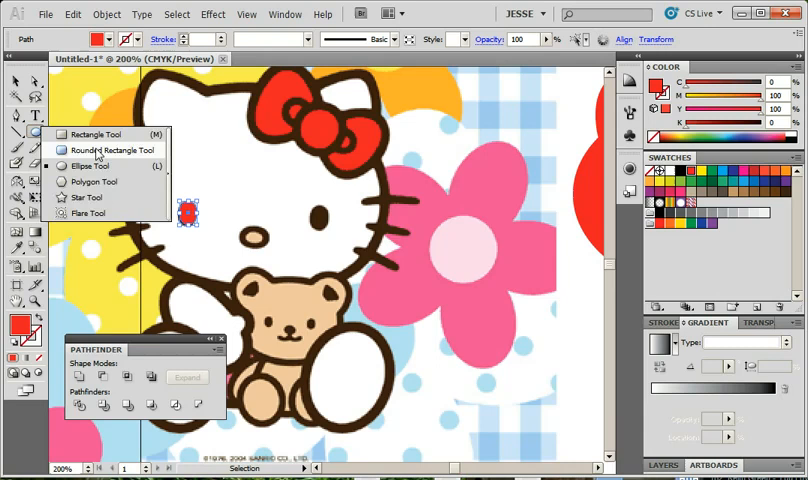
Step: Choose the Ellipse Tool from the shape tools flyout for the eye
click(104, 149)
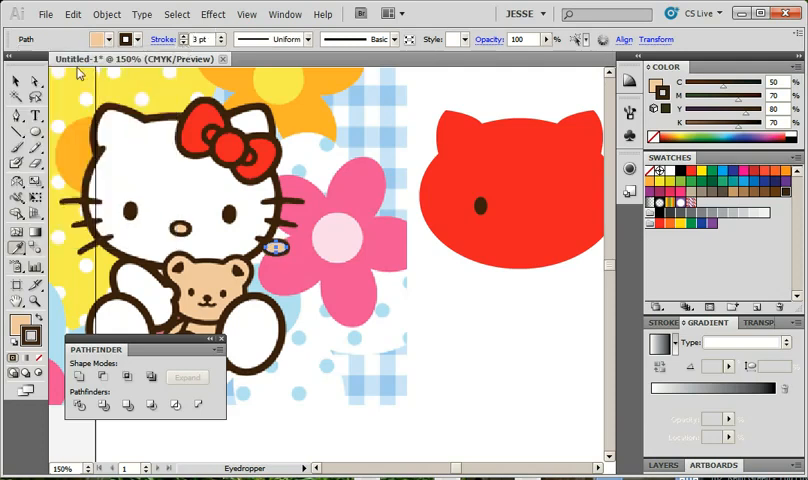
Step: Drag the beige, brown-outlined nose oval onto the red head
drag(280, 237, 525, 233)
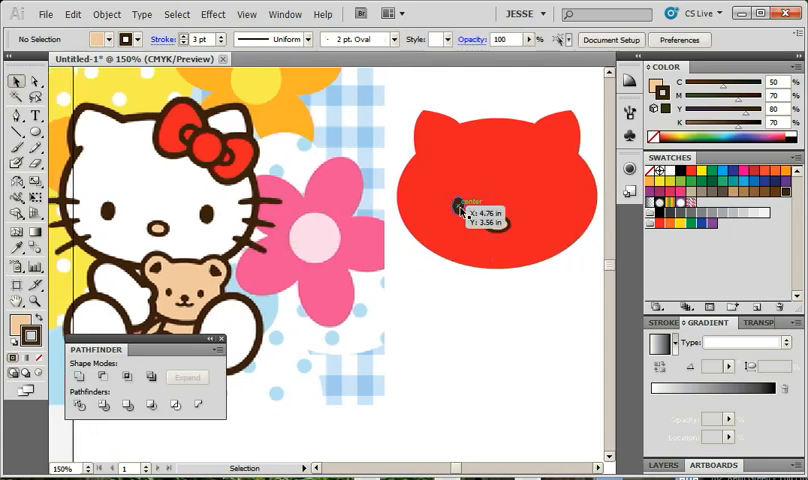
drag(458, 205, 490, 205)
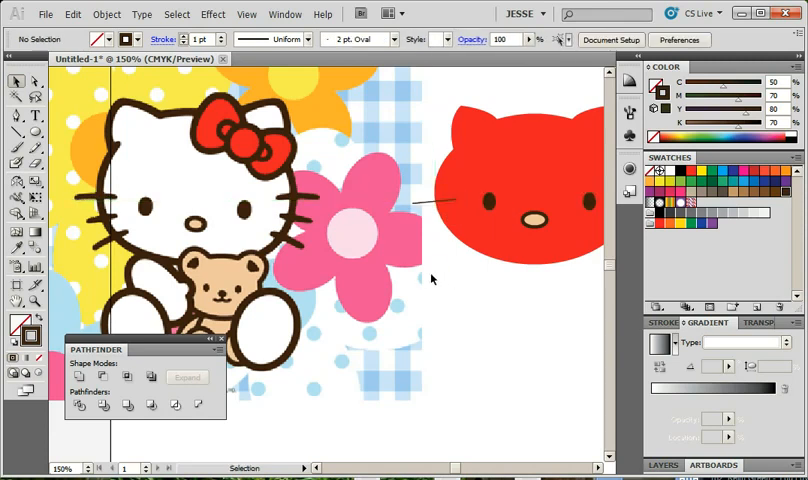
Step: Taper the whisker lines on the left side with the Width Tool
scroll(down, 3)
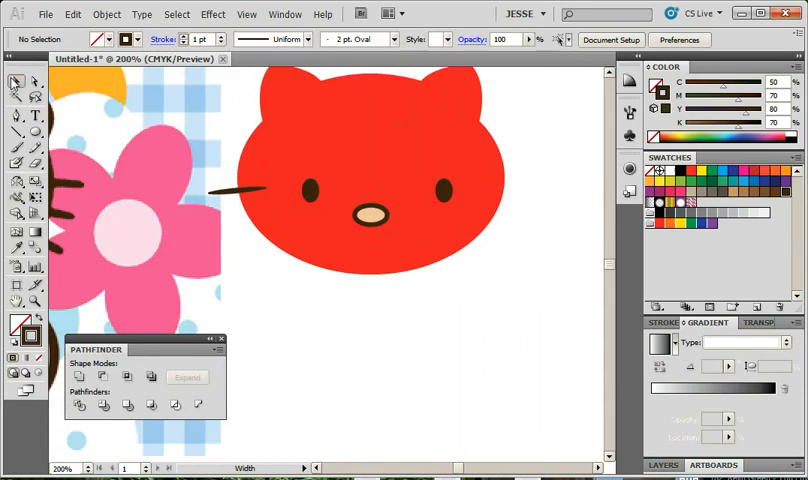
drag(208, 192, 283, 225)
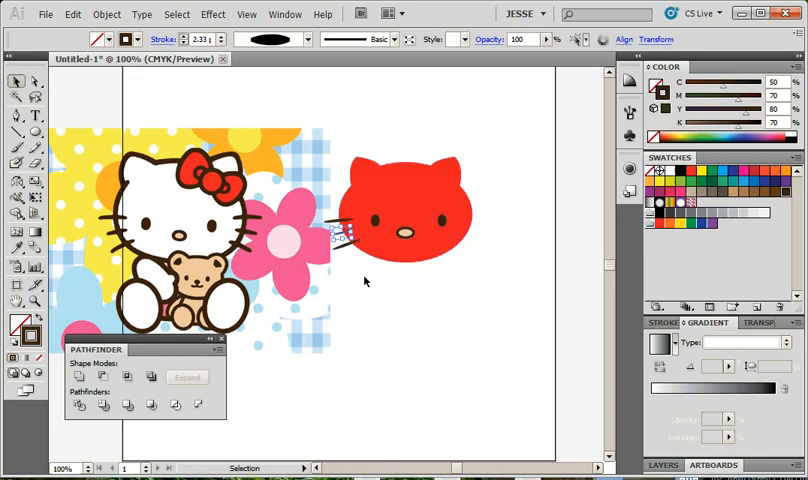
Step: Reflect the whiskers to the right and give the head a 5 pt brown outline
click(345, 240)
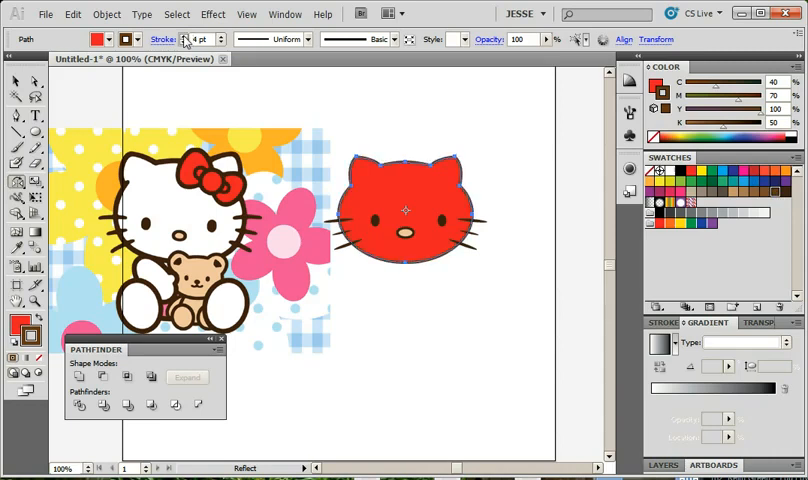
click(199, 39)
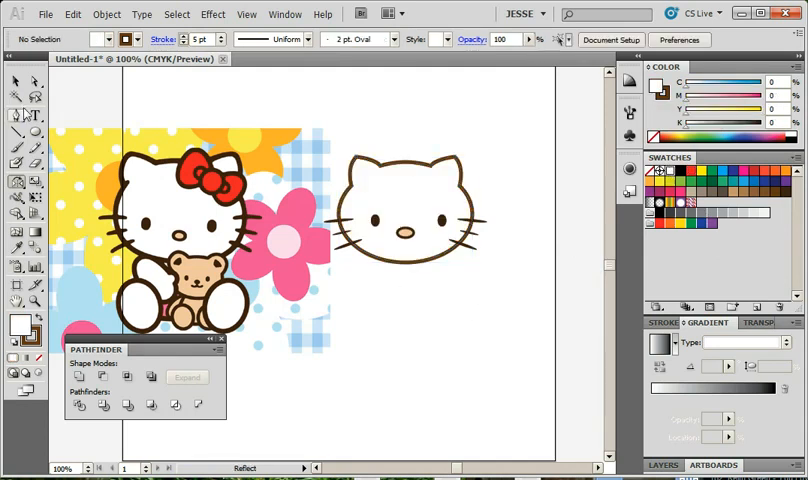
click(410, 205)
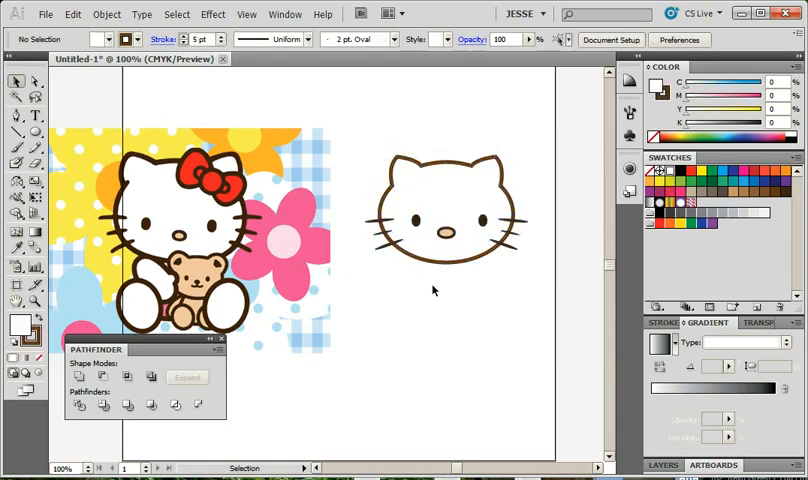
mouse_move(440, 292)
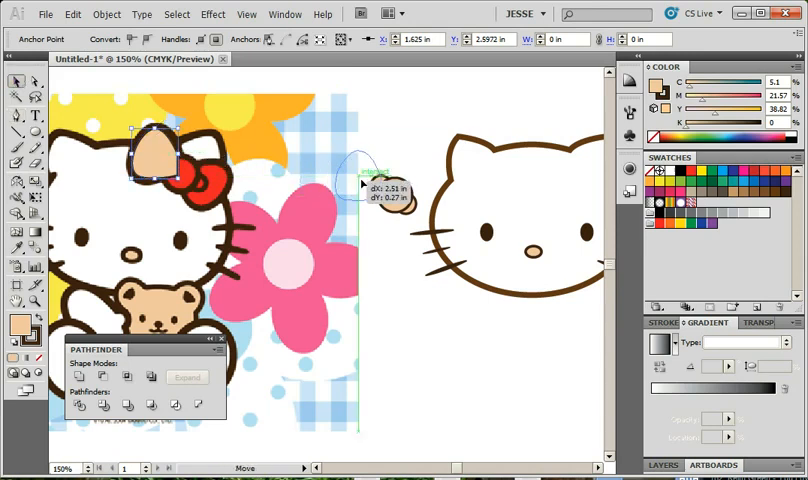
Step: Drag the beige bow ovals from the reference onto the head's ear
drag(155, 165, 380, 190)
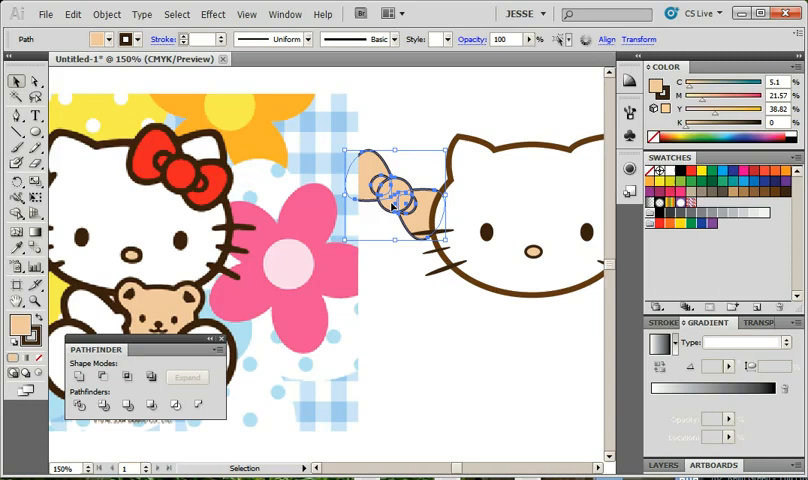
click(186, 167)
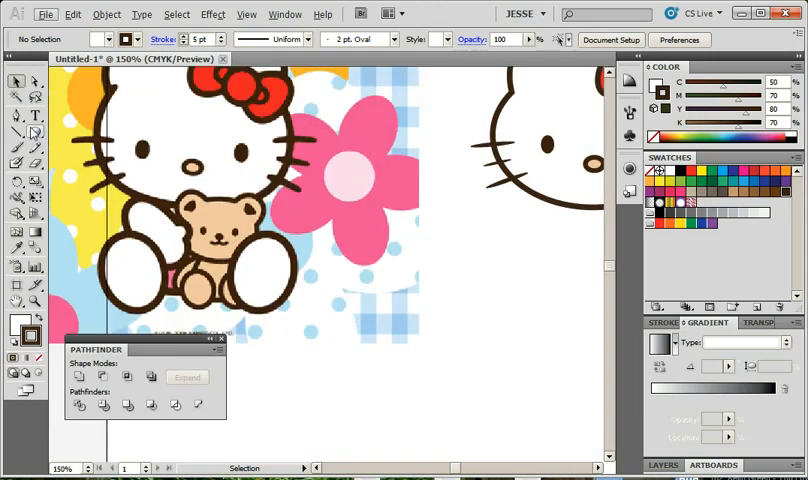
Step: Trace an oval over the reference's left foot and move it below the head
drag(105, 235, 160, 315)
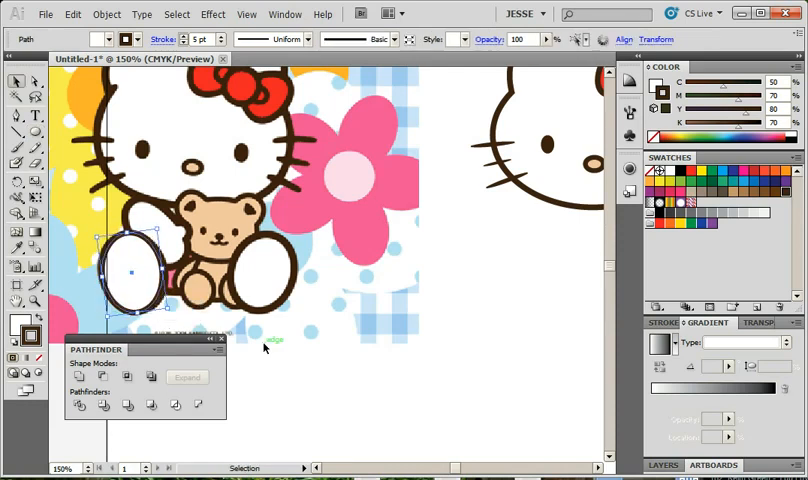
drag(130, 272, 465, 265)
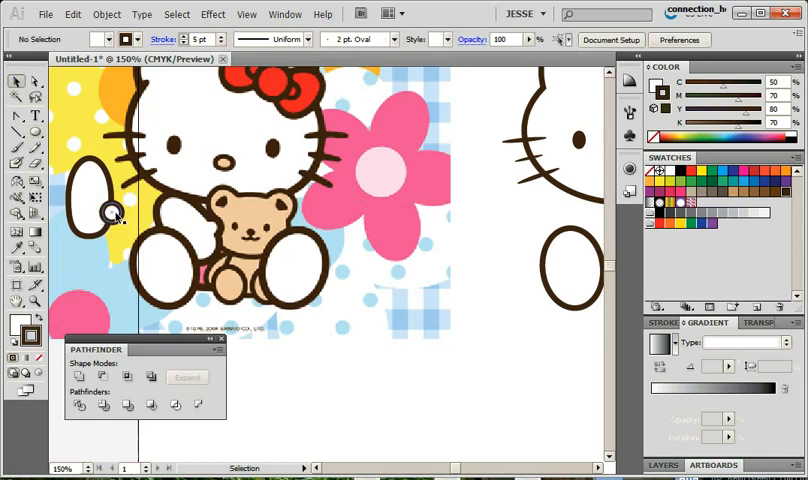
Step: Move the traced hand oval toward the other arm and outline it dark brown
click(97, 210)
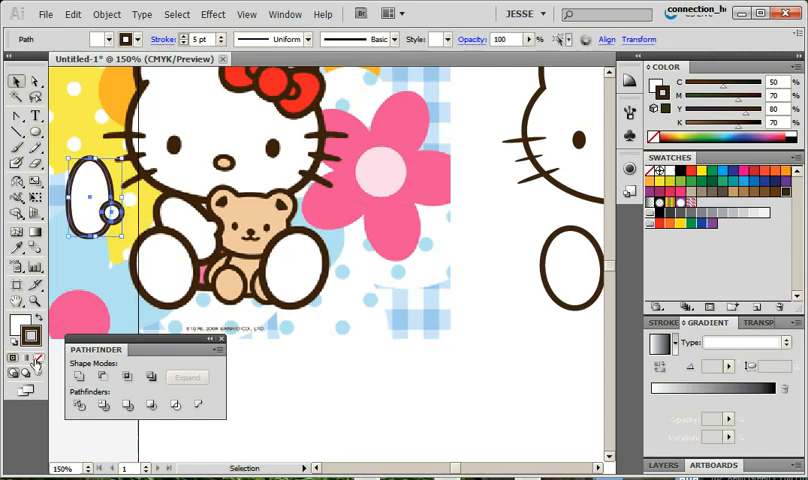
drag(100, 205, 320, 185)
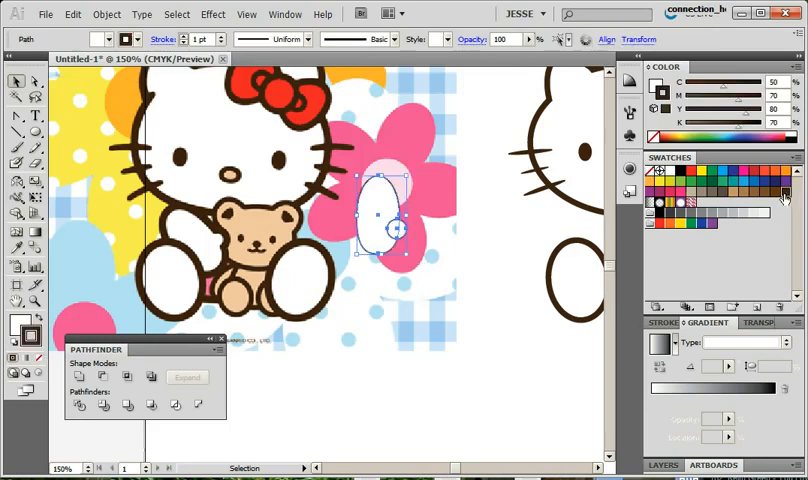
click(354, 281)
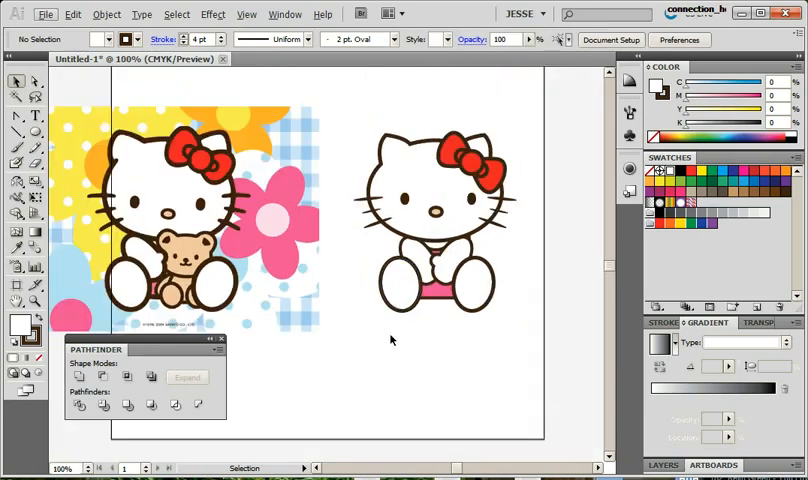
mouse_move(119, 165)
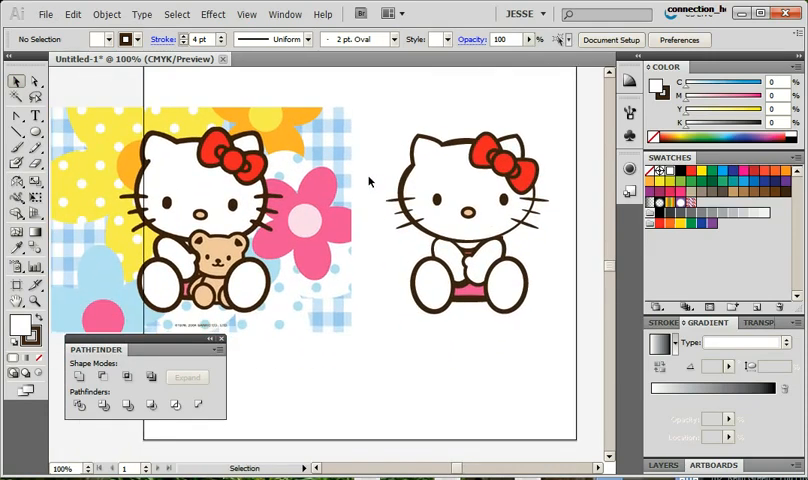
mouse_move(571, 310)
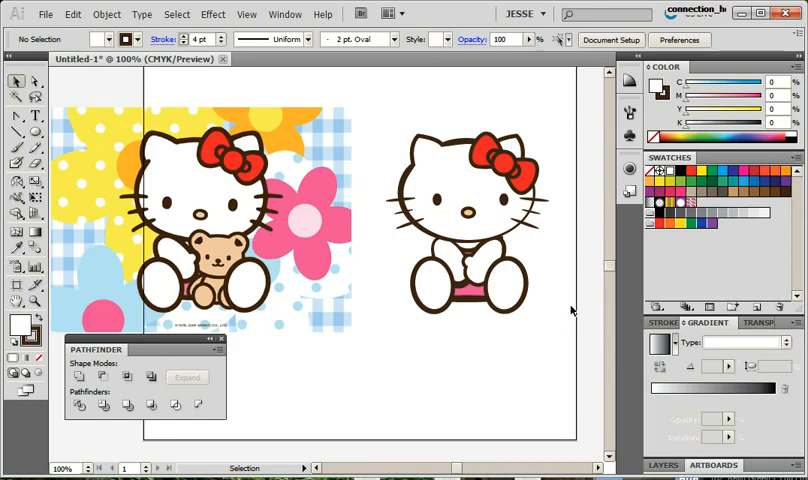